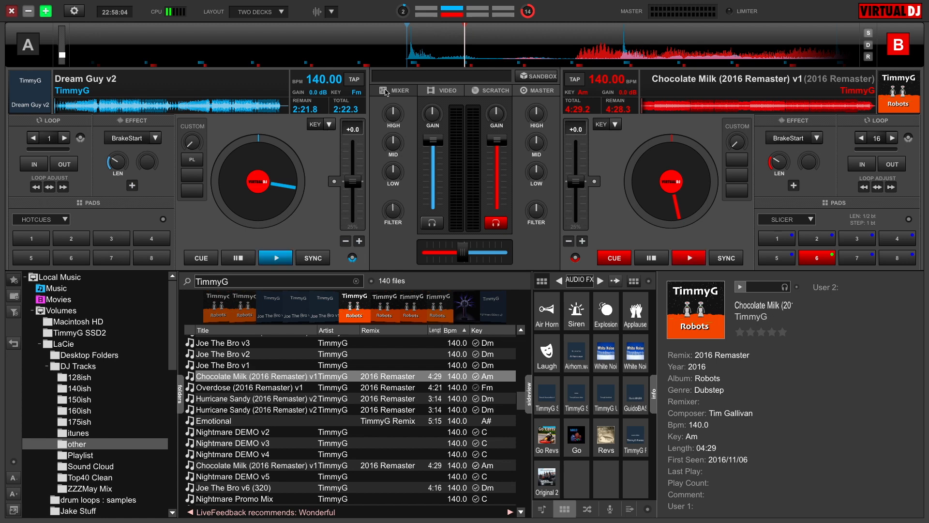
Step: Sweep the crossfader to deck A and back, then raise Dream Guy v2 to 153.12 BPM
drag(463, 253, 443, 252)
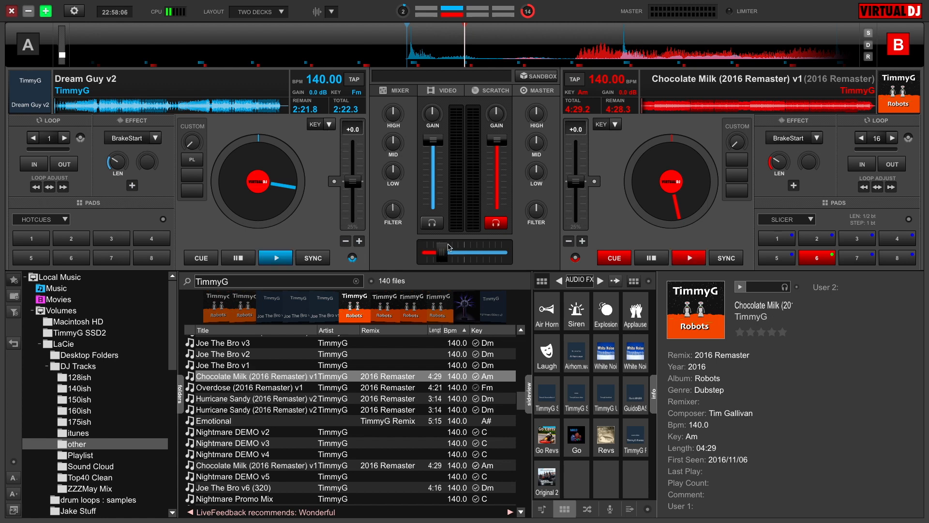
drag(445, 253, 465, 252)
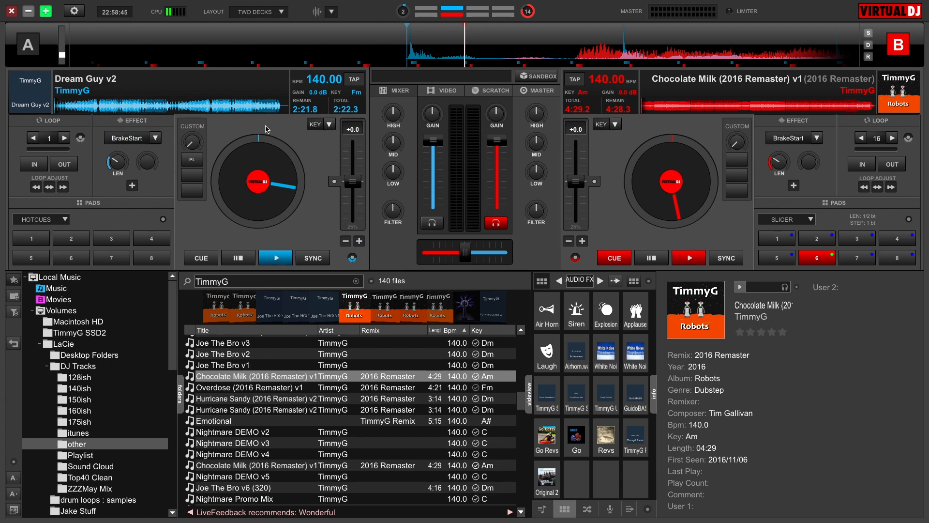
drag(353, 178, 353, 145)
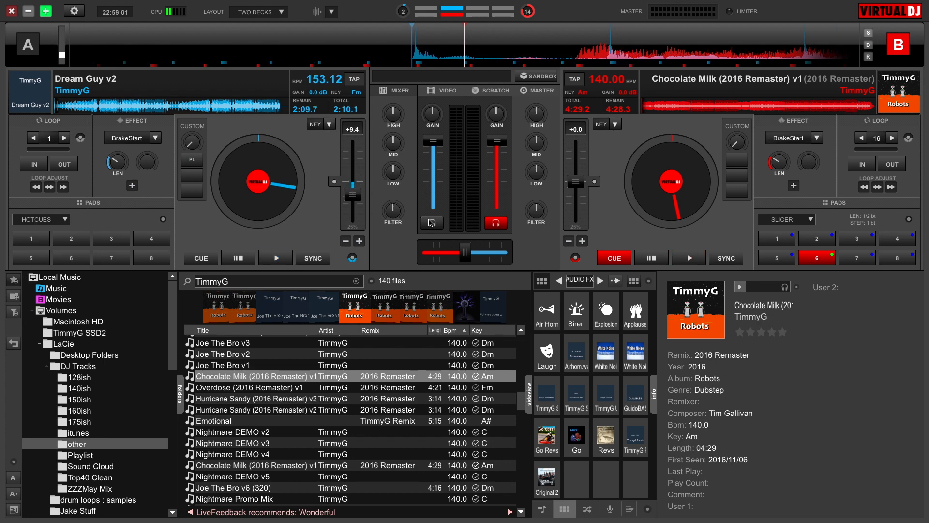
Step: Sync Chocolate Milk on deck B to deck A's 153.12 BPM
click(726, 257)
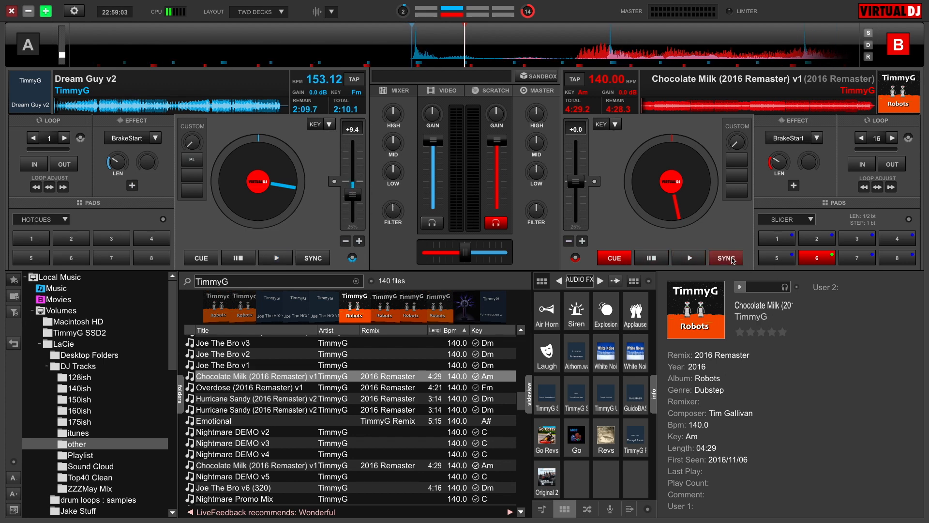
click(726, 257)
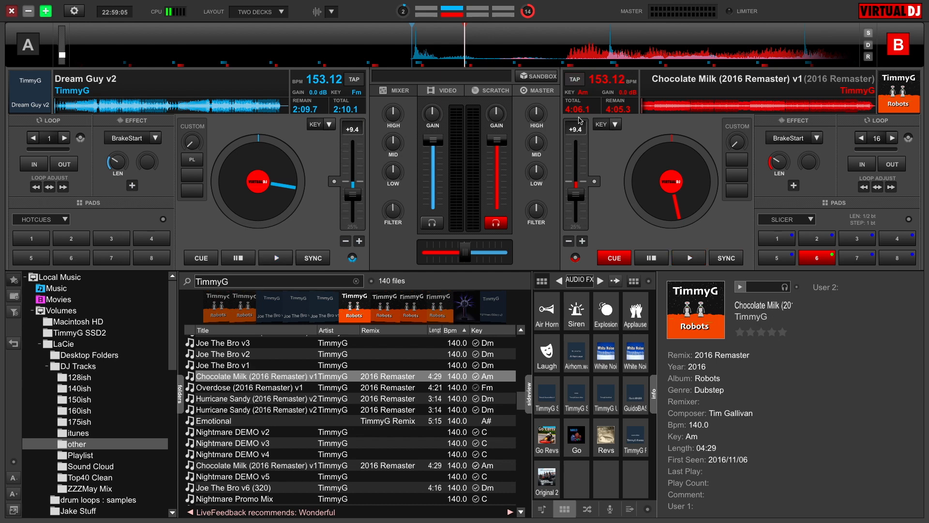
mouse_move(914, 371)
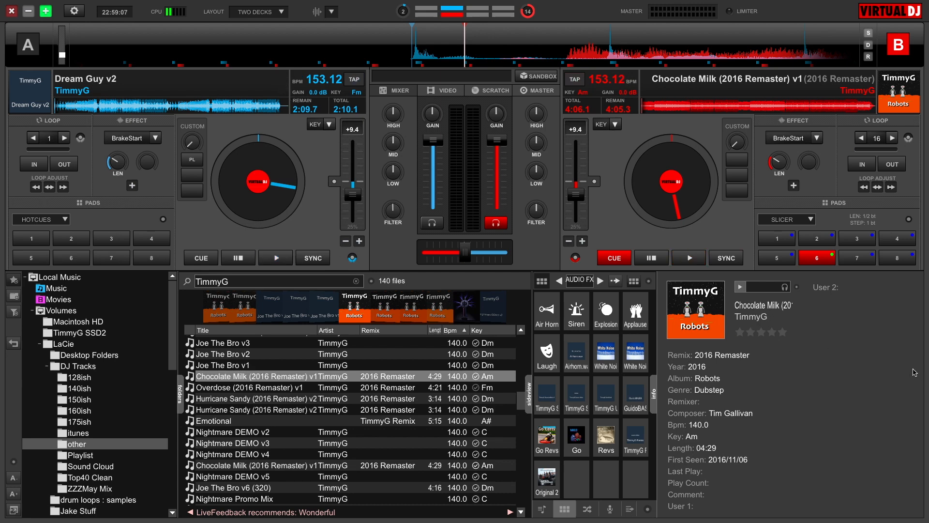
click(275, 257)
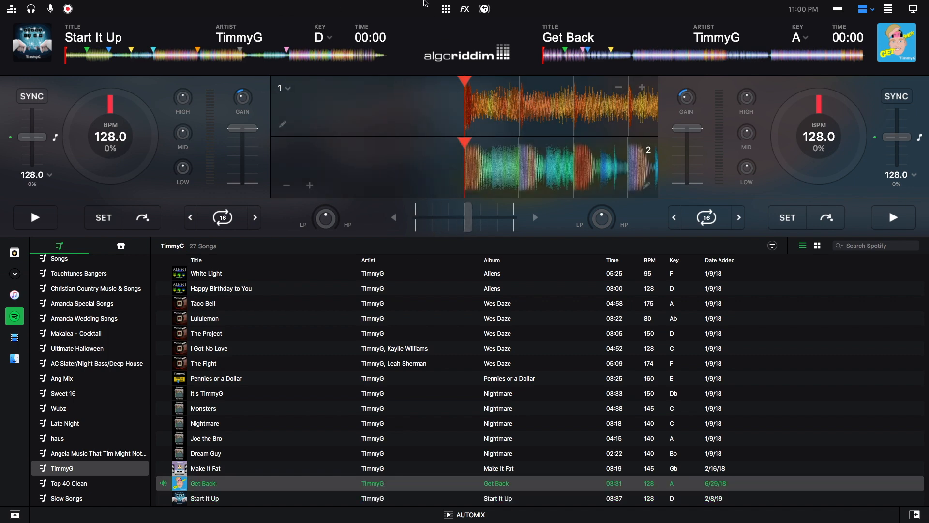
click(464, 8)
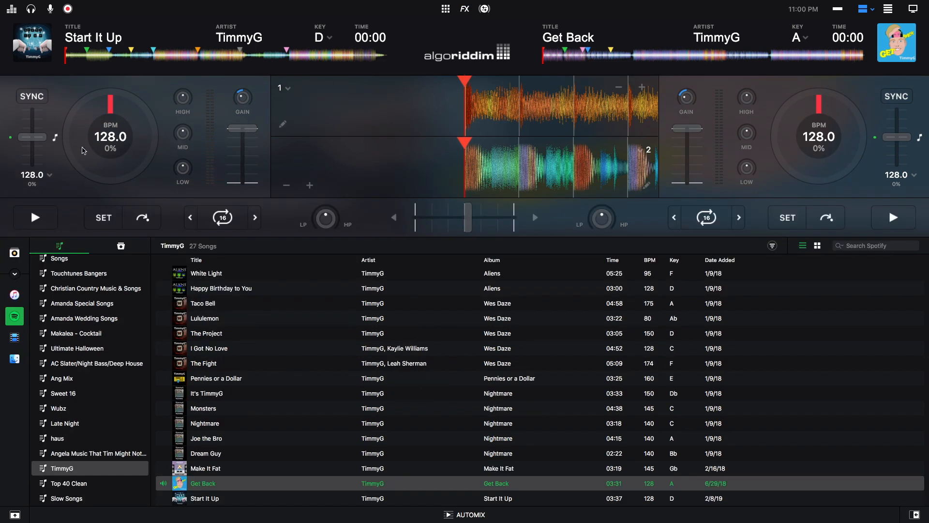
drag(32, 134, 32, 146)
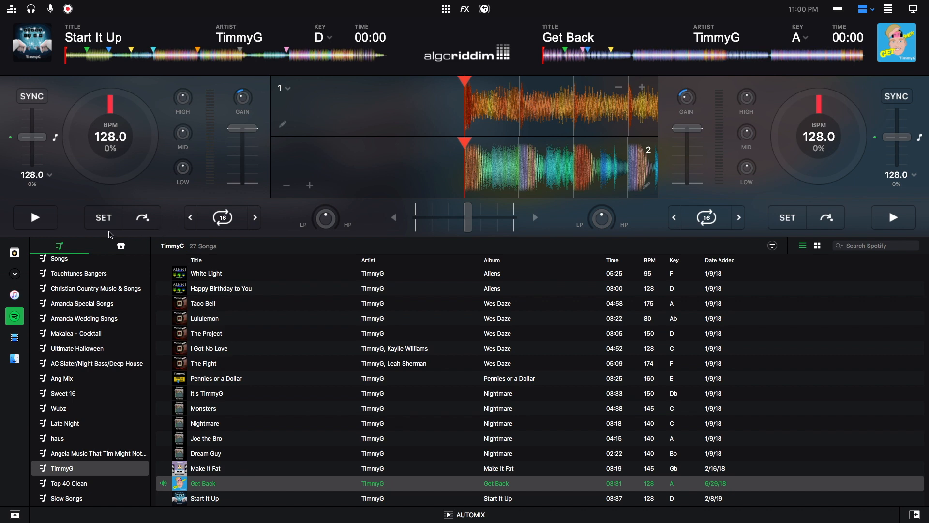
mouse_move(884, 95)
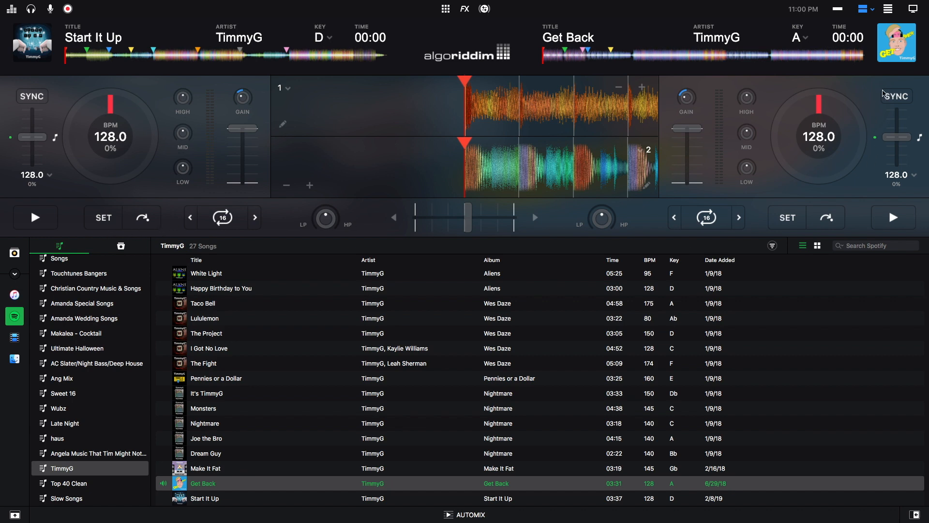
mouse_move(169, 137)
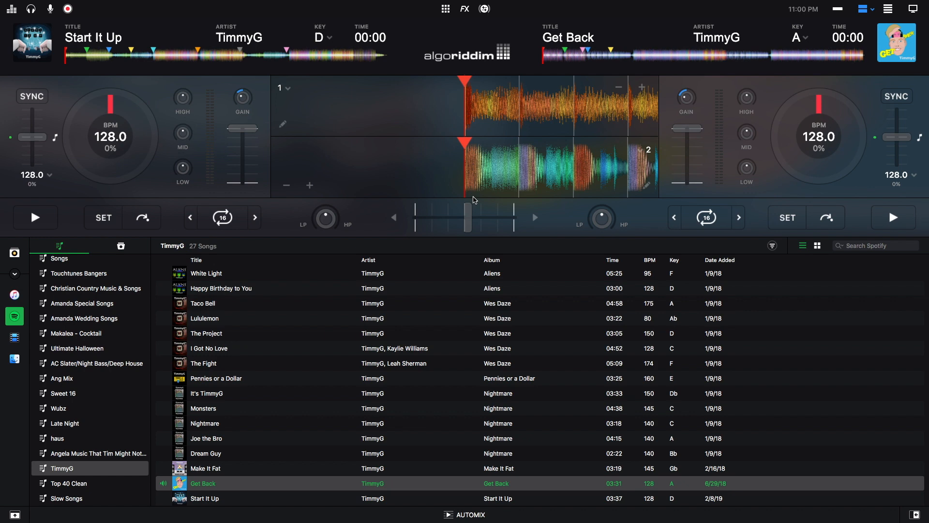
mouse_move(284, 360)
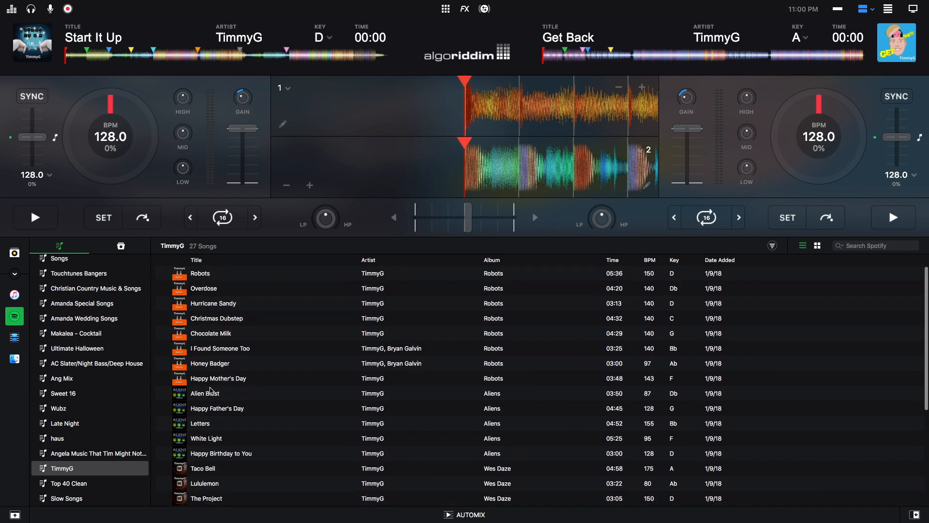
mouse_move(251, 328)
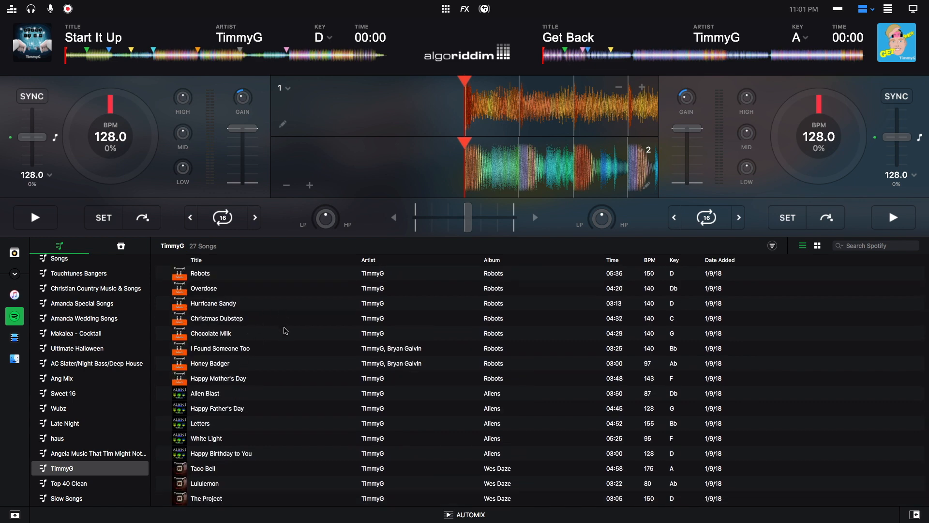
Step: Search Spotify in djay Pro 2 for 'marshmello'
click(876, 246)
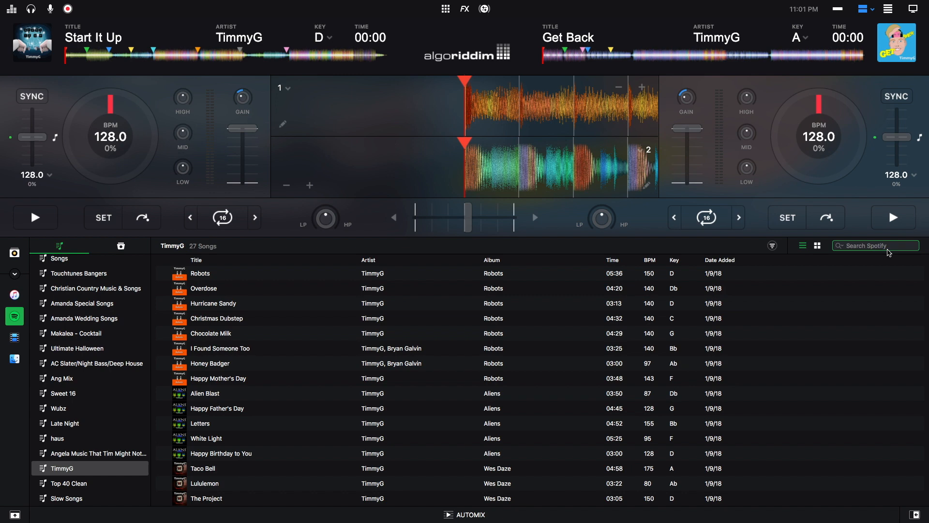
text(marshmello)
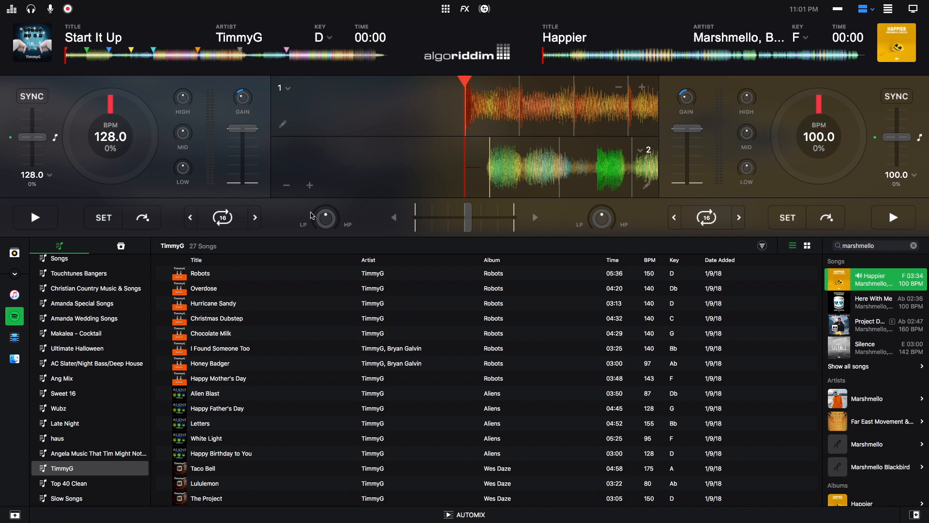
mouse_move(526, 168)
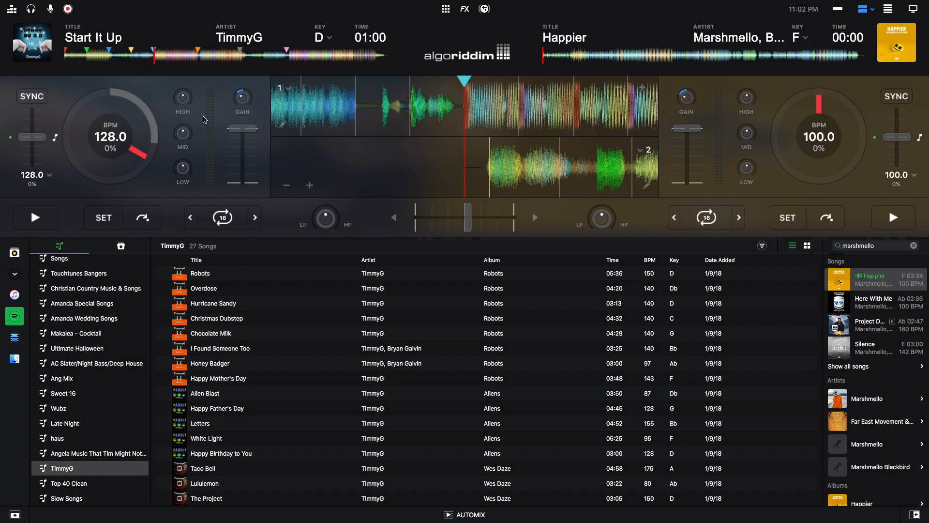
mouse_move(284, 108)
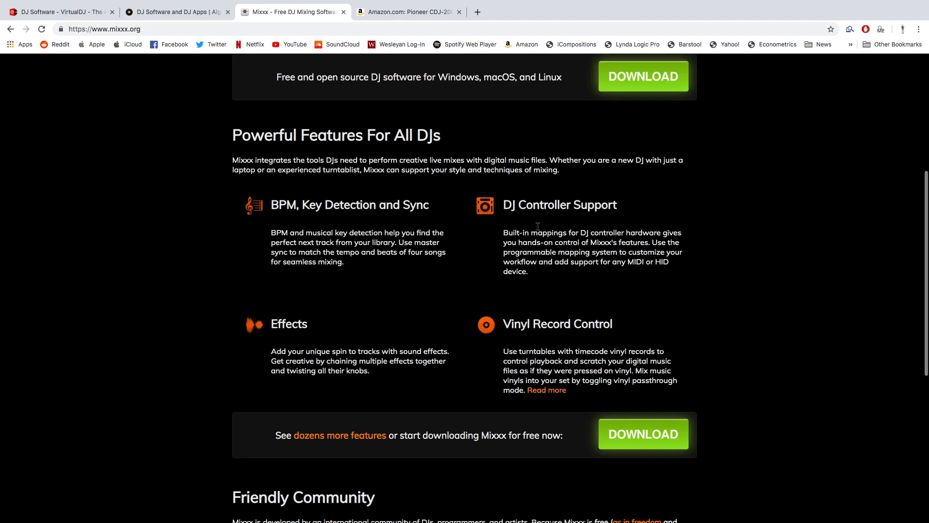
mouse_move(504, 197)
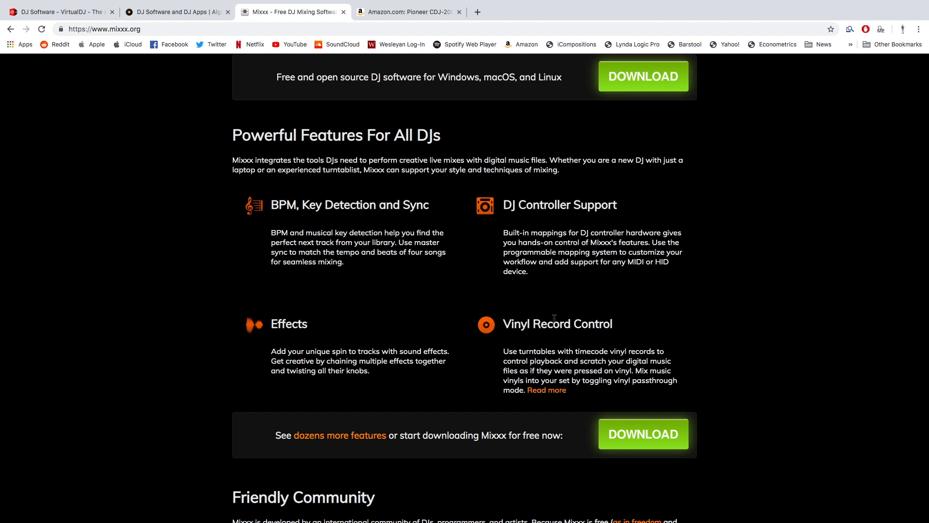
scroll(up, 3)
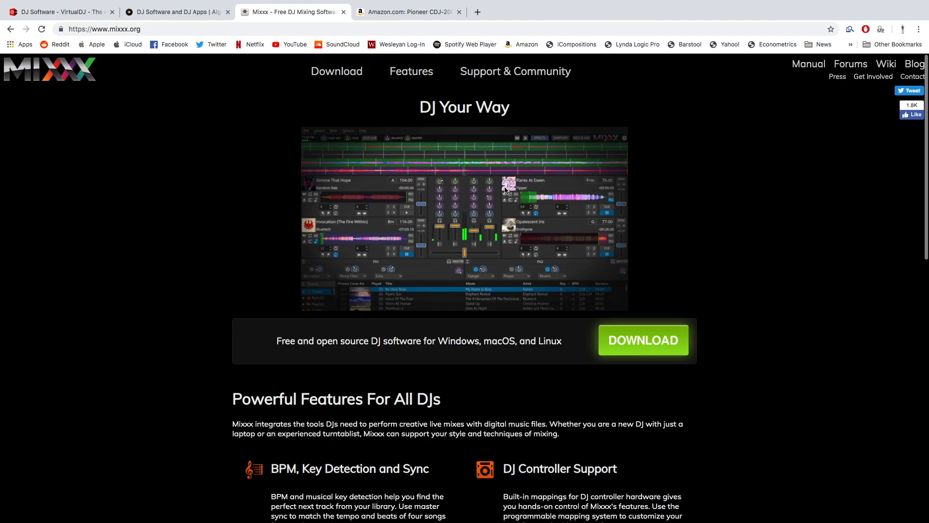
mouse_move(423, 256)
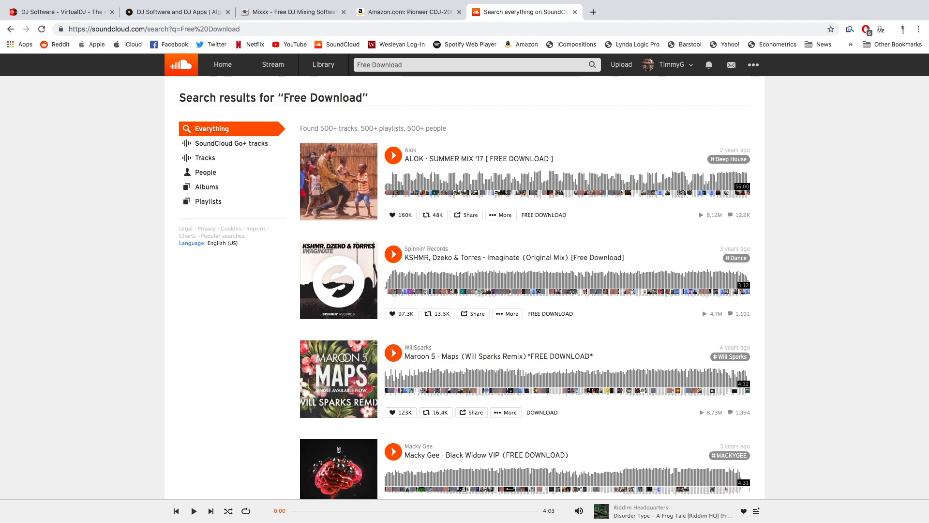
scroll(down, 3)
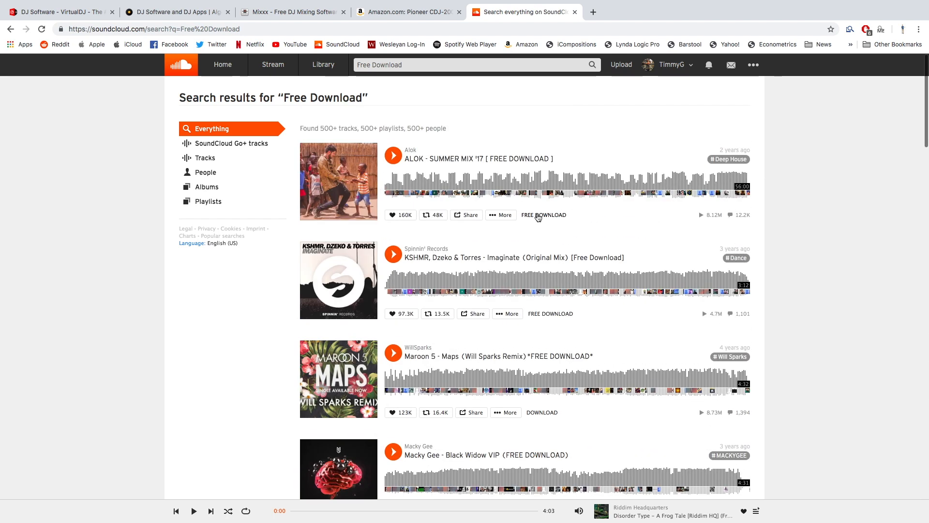
mouse_move(549, 314)
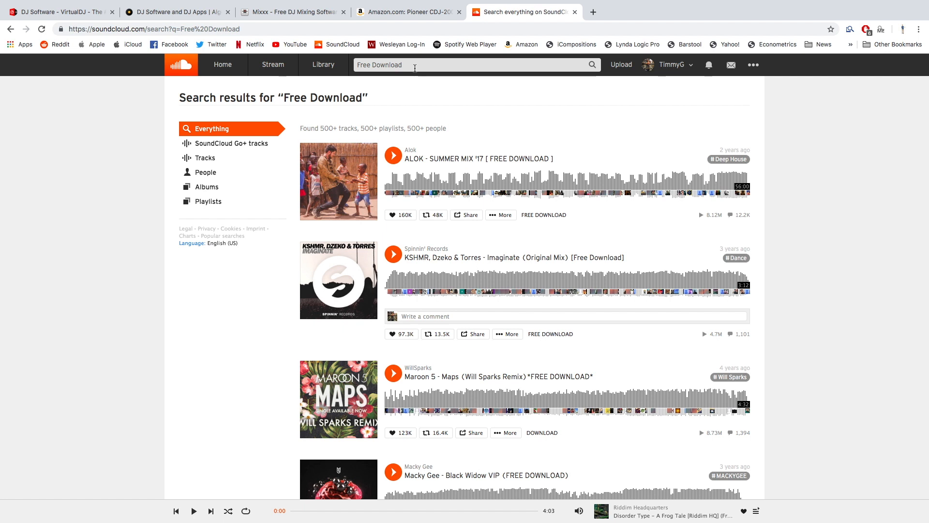
Step: Search SoundCloud for 'Dubstep Free Download' and browse the results
click(475, 65)
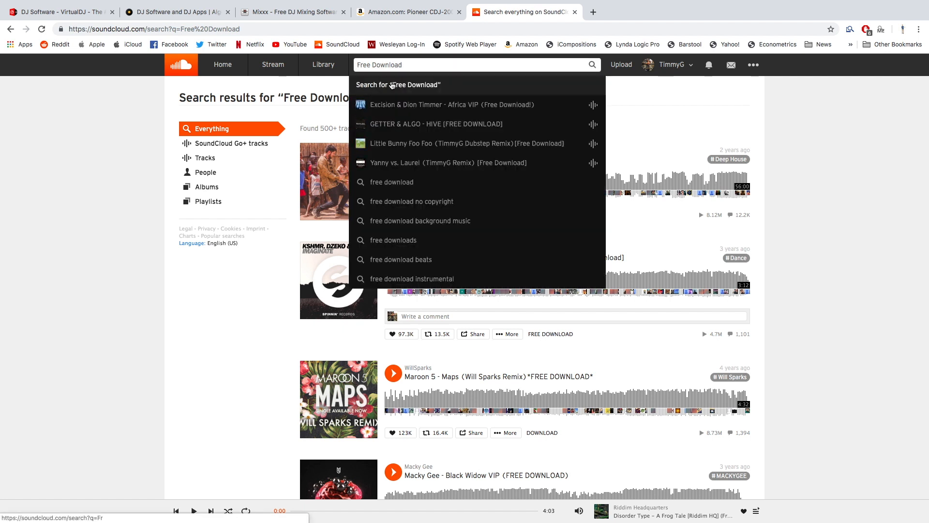
text(Dubstep)
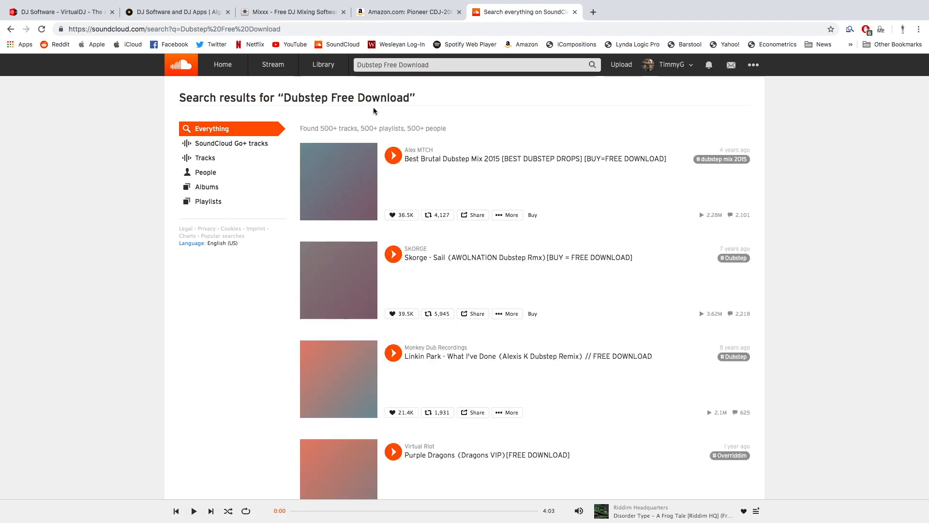
scroll(down, 3)
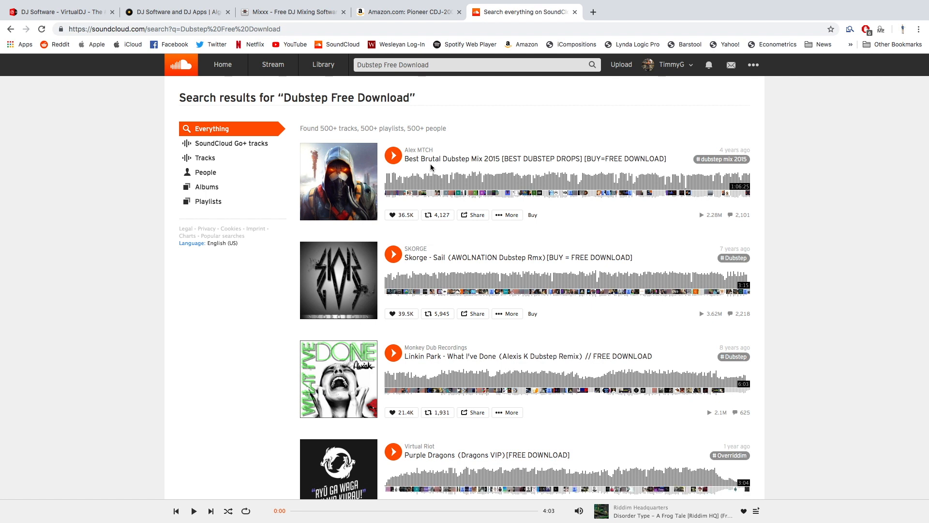
Step: Go to your TimmyG profile page and scroll through its spotlight tracks
click(668, 64)
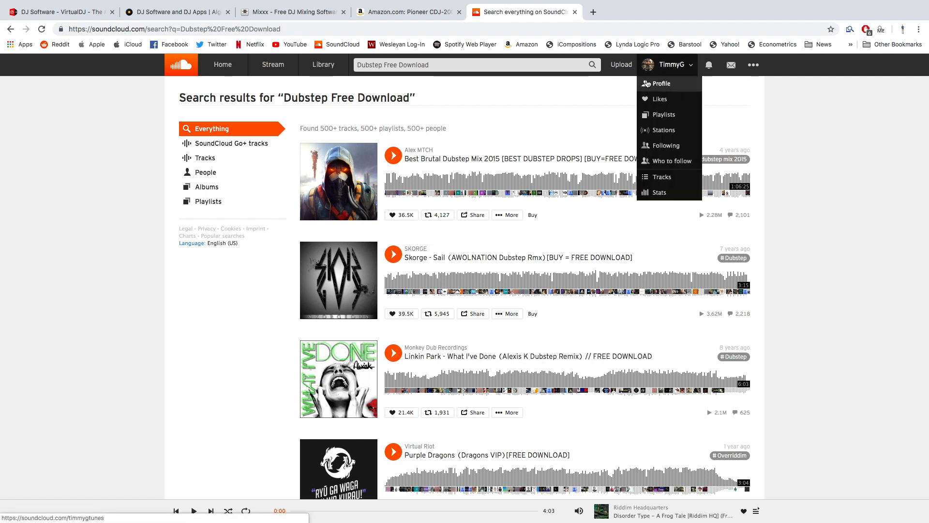
click(660, 83)
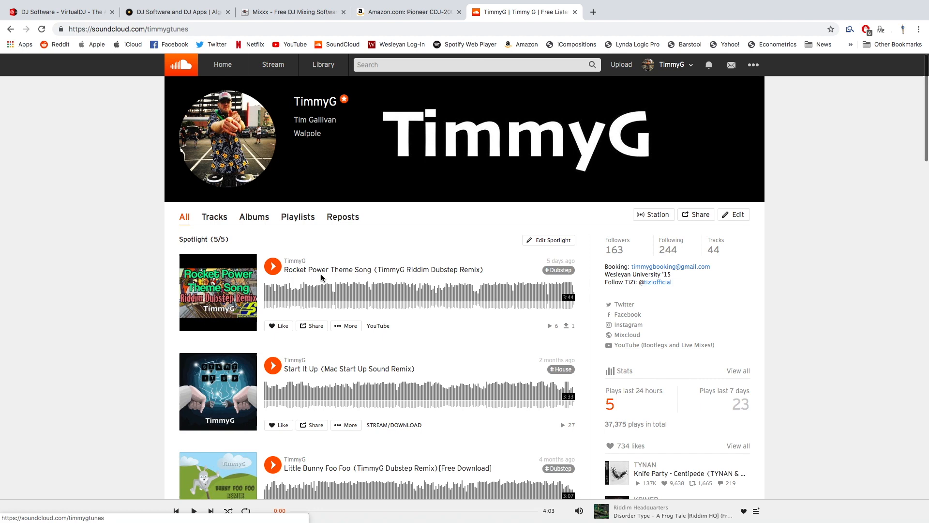
scroll(down, 3)
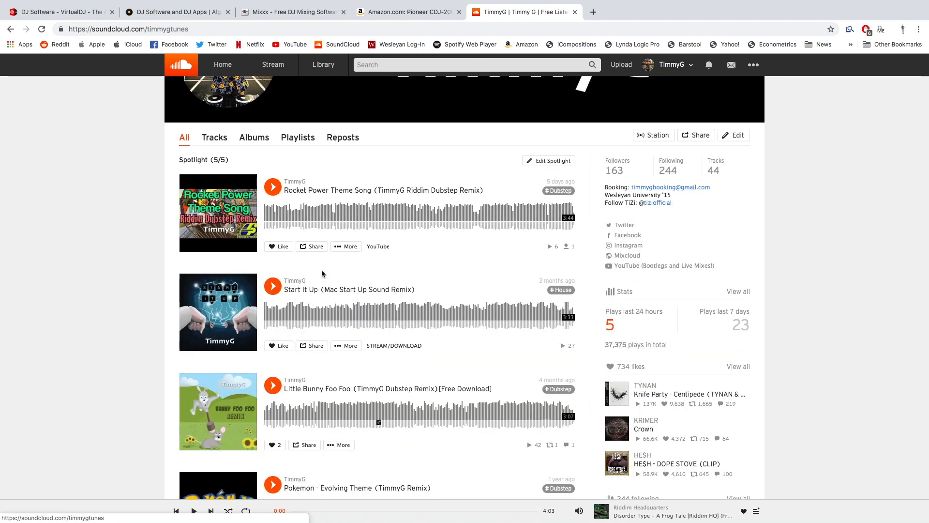